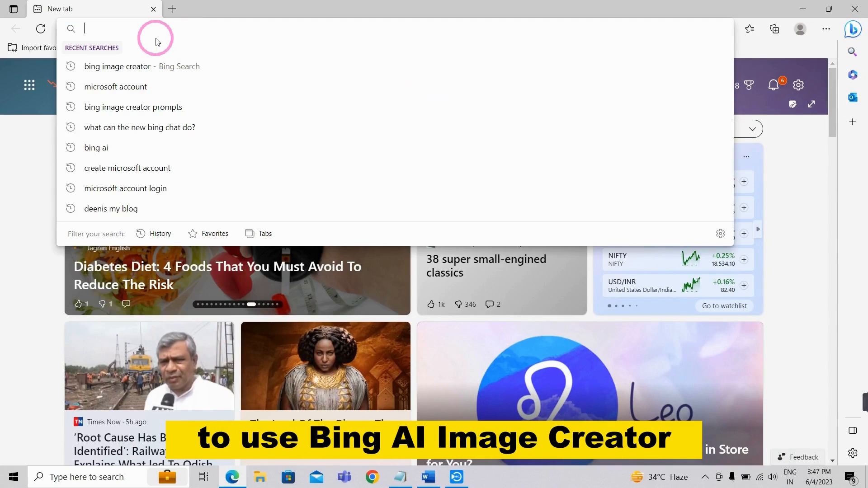
Search Bing for 'microsoft account login' and open the official Microsoft account result.
text(mi)
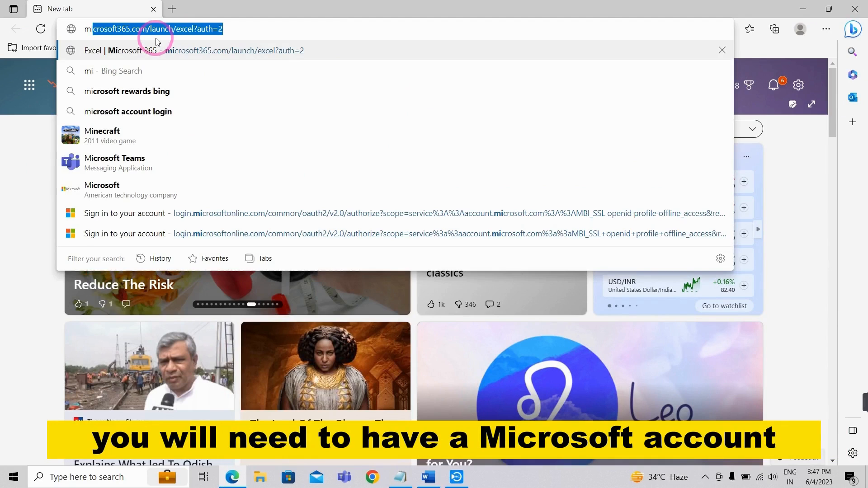
text(cr)
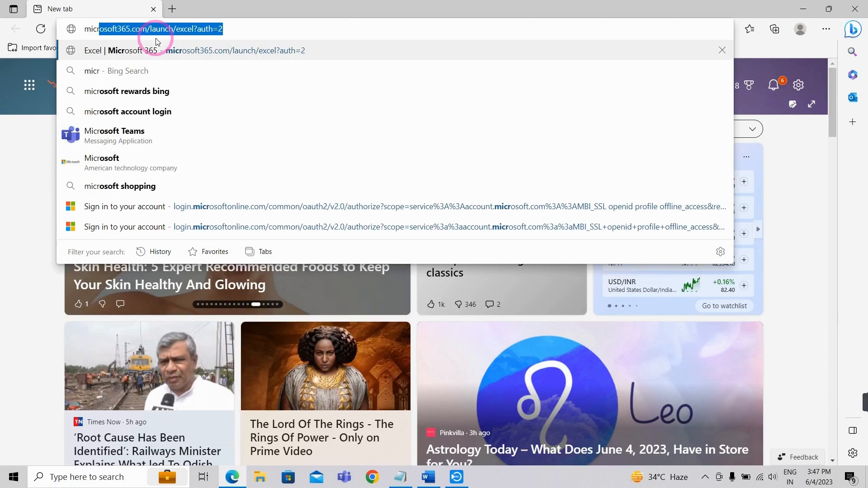
click(127, 112)
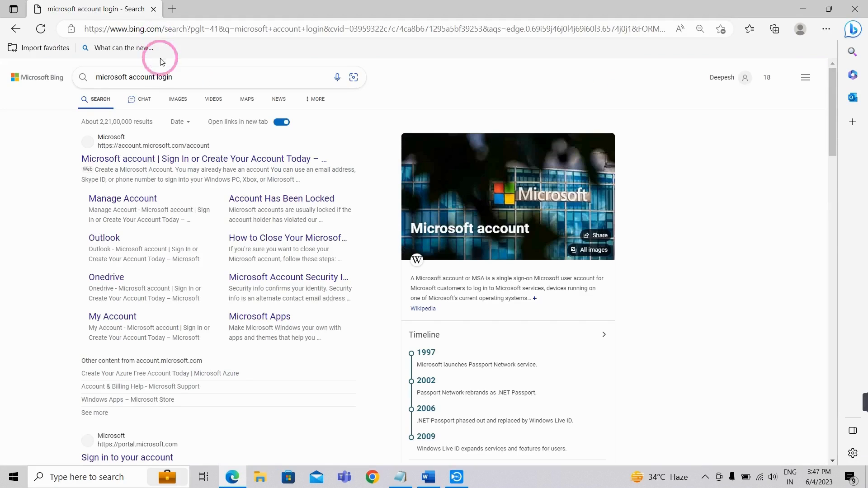
click(204, 159)
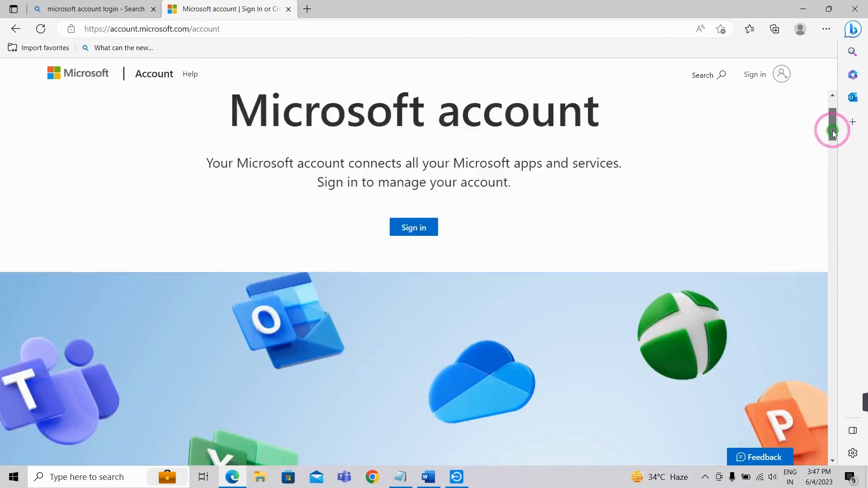
scroll(down, 3)
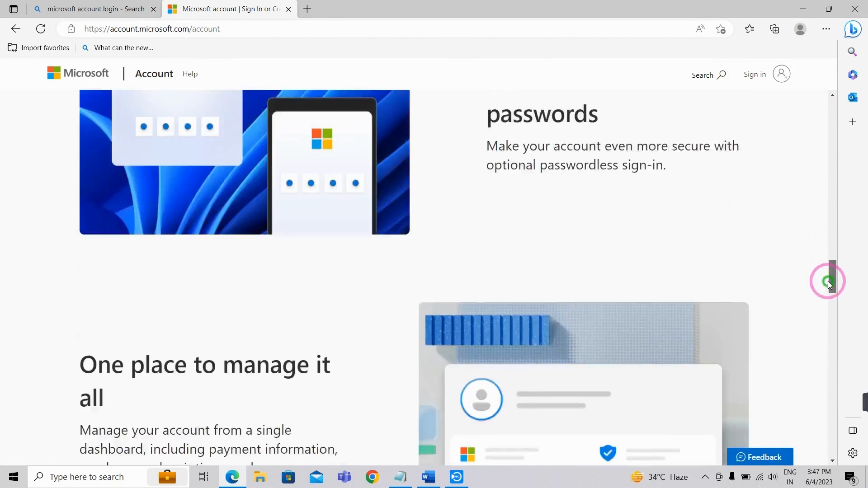
scroll(down, 3)
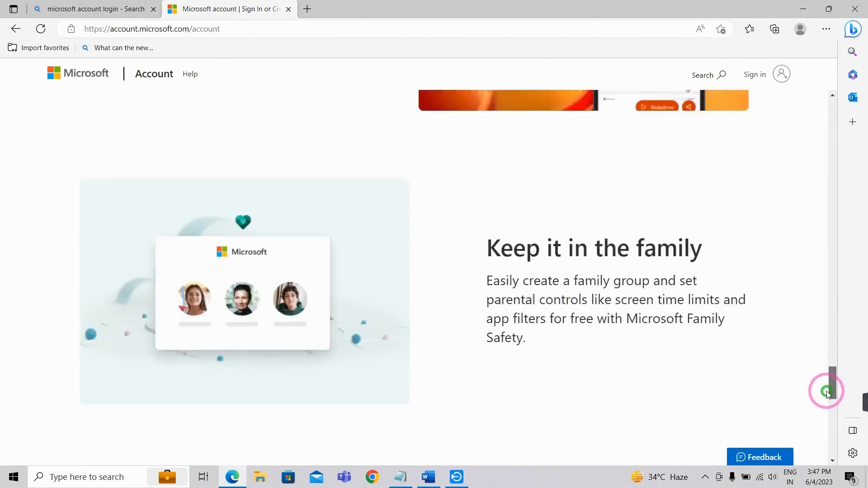
scroll(up, 3)
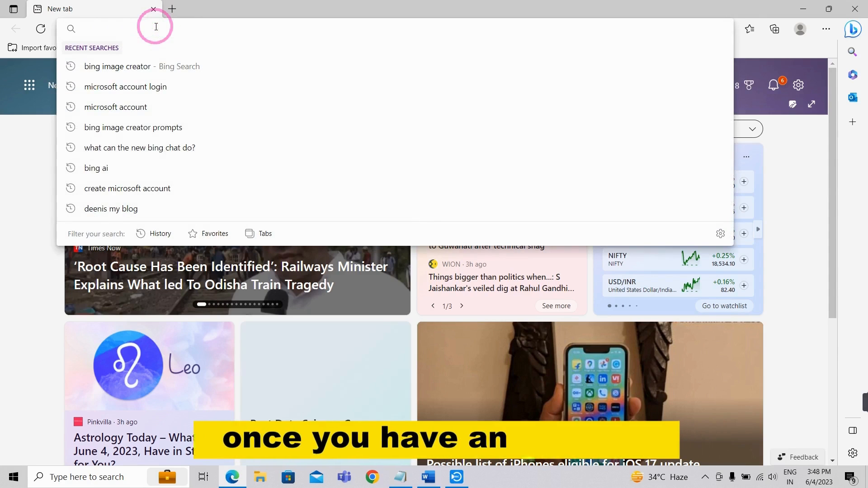
Search 'bein ai image creator' and open the Image Creator from Microsoft Bing result.
text(bein)
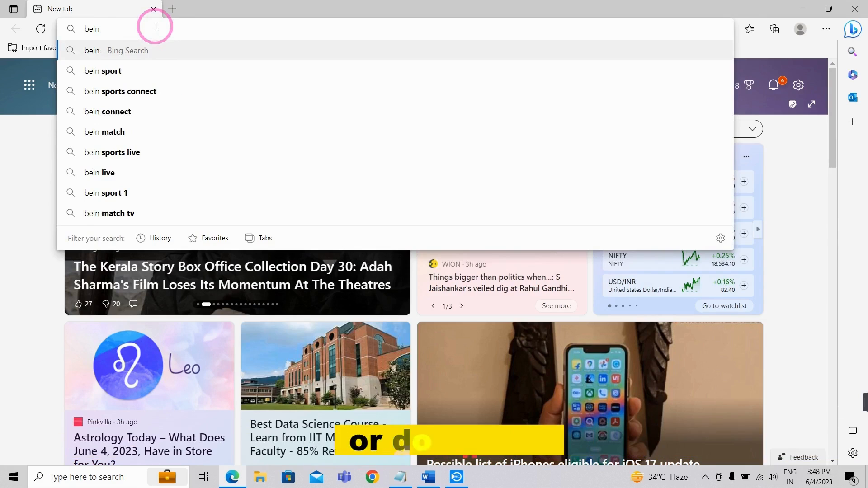
text(ai image creator)
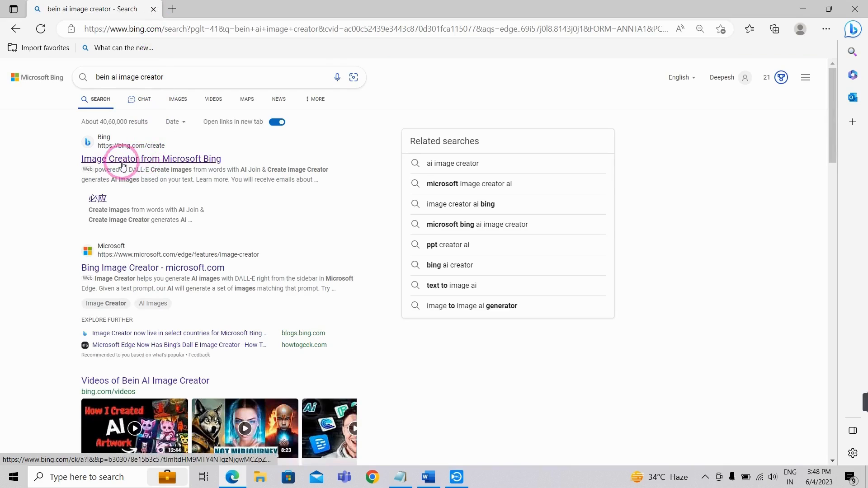
click(151, 158)
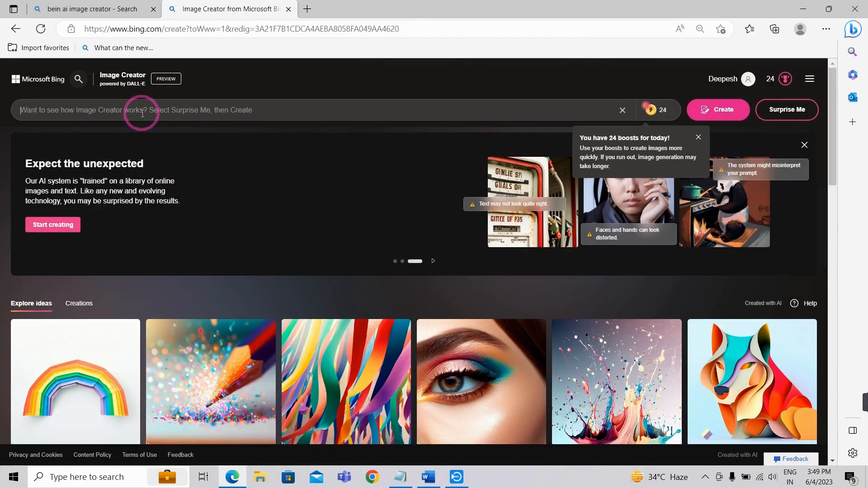
Enter the prompt 'a cat sitting on a face' and start image creation.
text(a cat si)
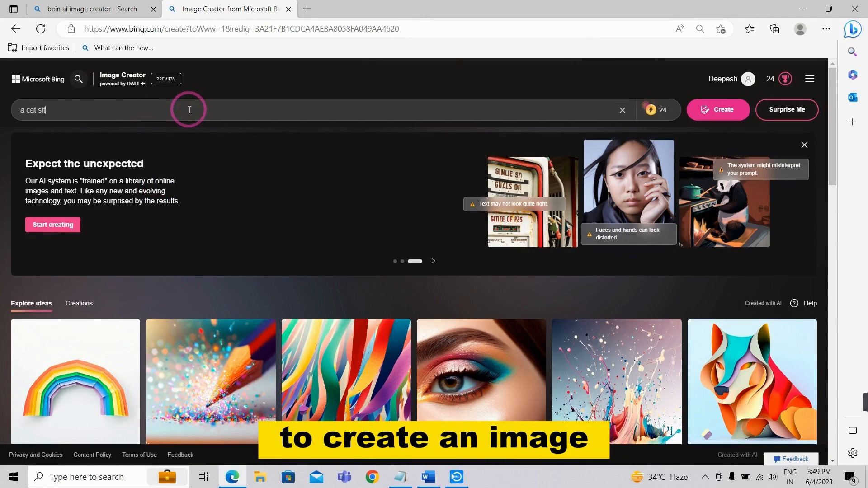
text(ting on a)
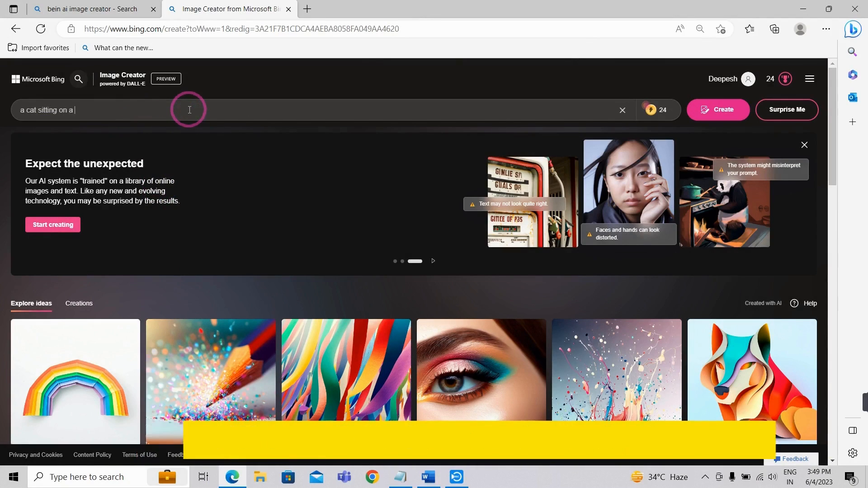
click(718, 109)
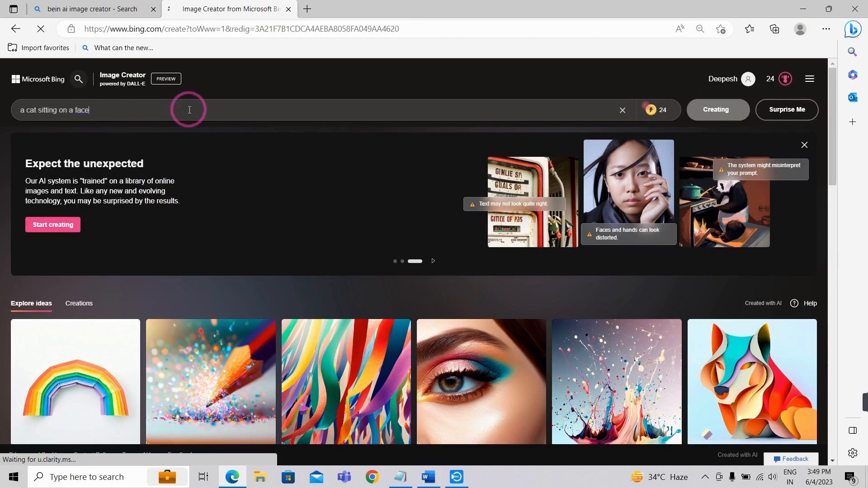
click(714, 109)
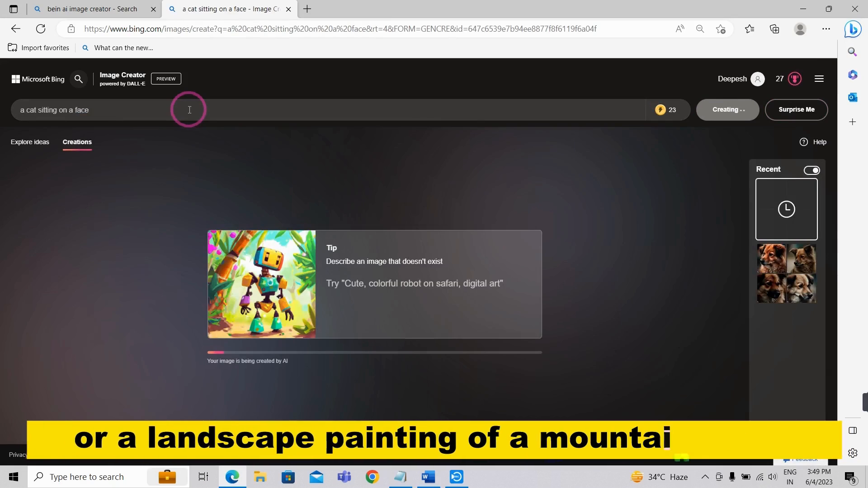
mouse_move(198, 193)
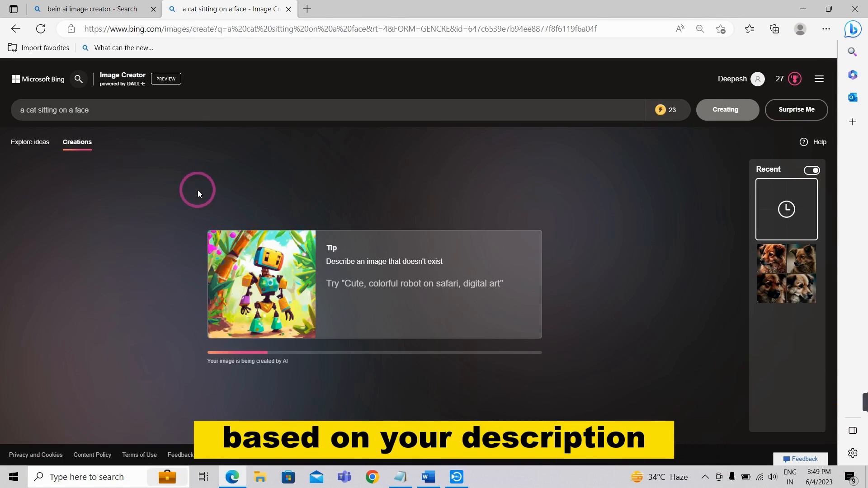
mouse_move(172, 344)
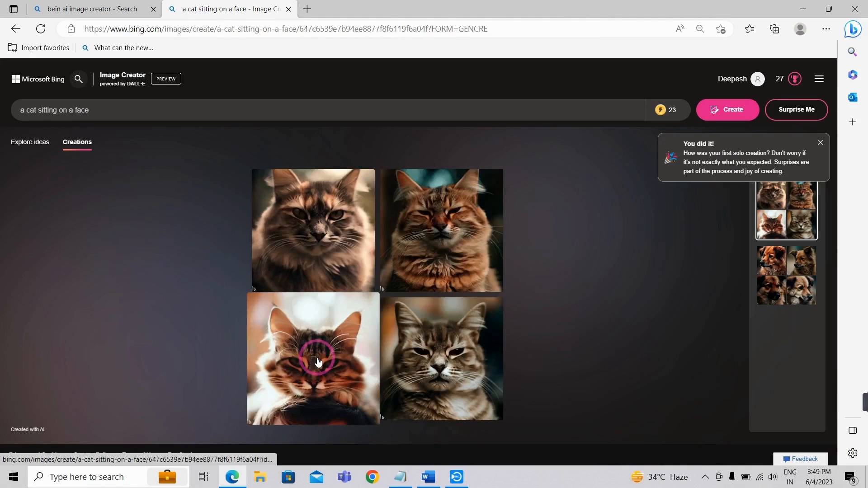
mouse_move(406, 265)
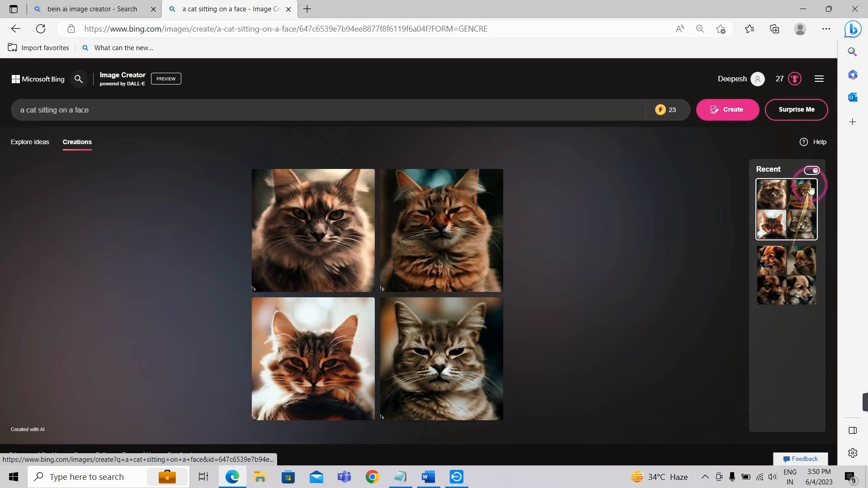
click(771, 260)
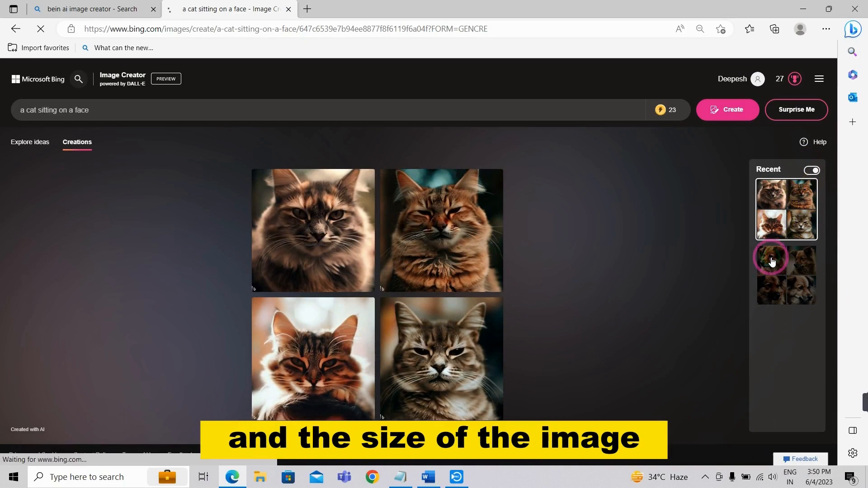
click(785, 272)
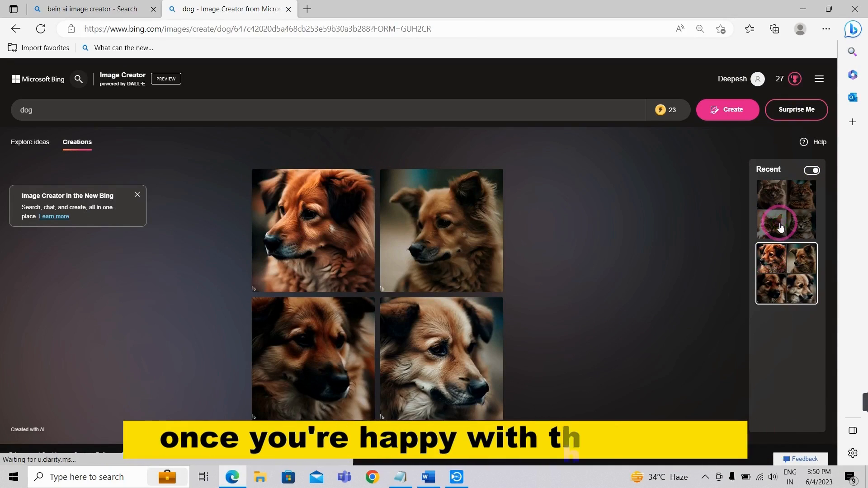
click(785, 209)
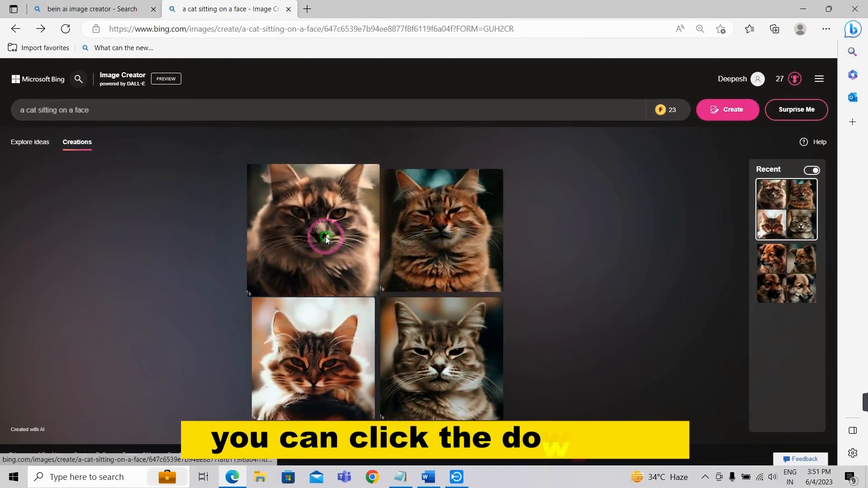
View the first generated cat image full size, browse the others, and download the first one.
click(325, 237)
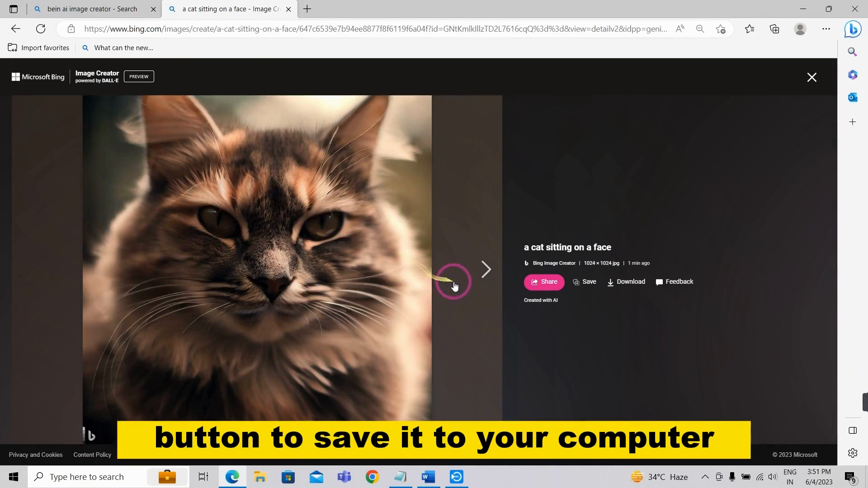
click(485, 270)
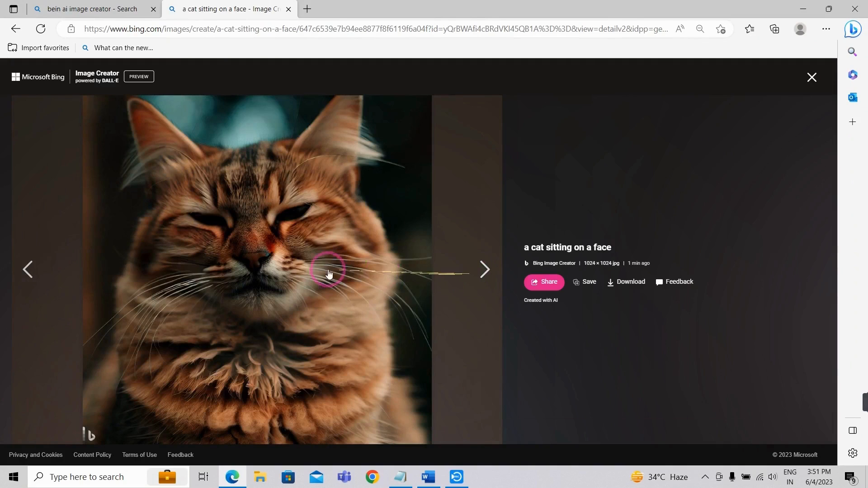
click(482, 270)
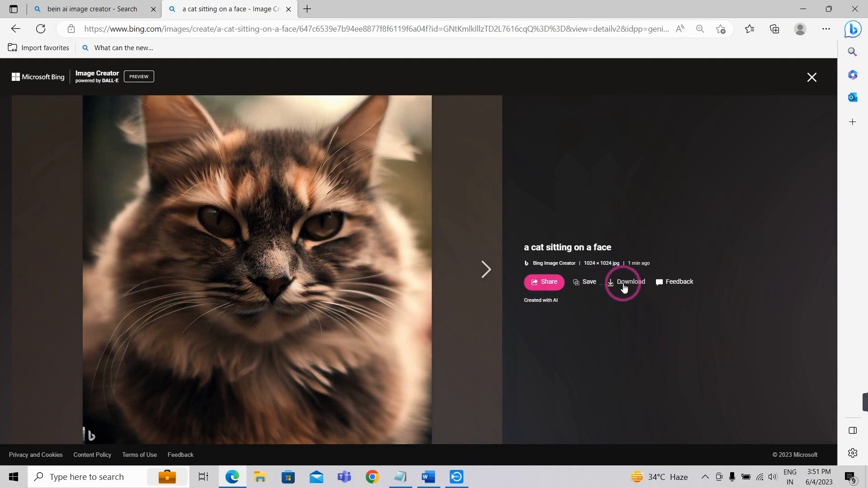
click(626, 282)
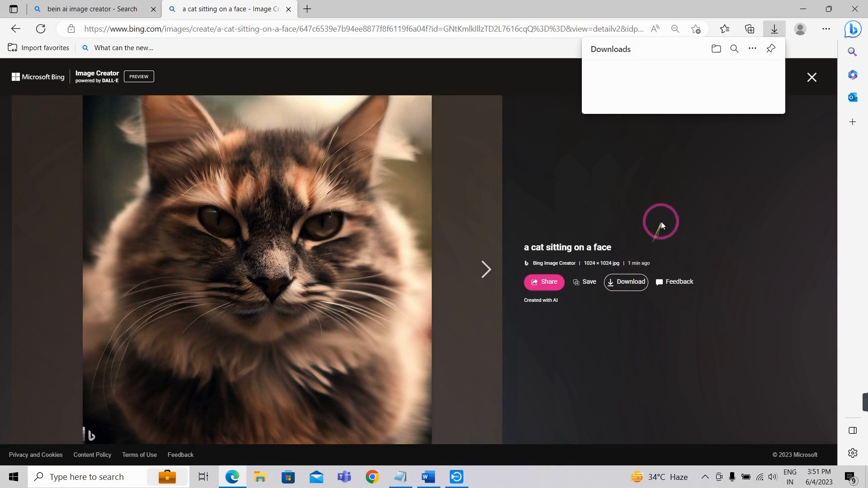